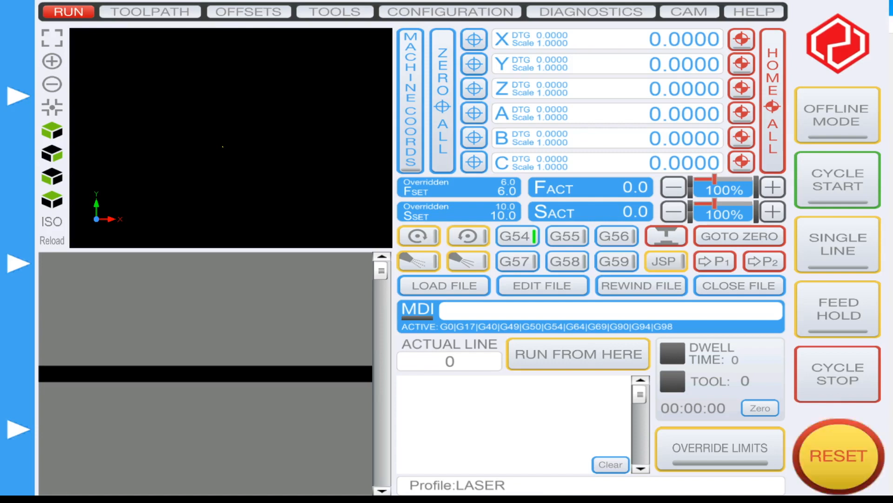
Step: Load the engraving G-code file and start the job running under the i2R_8 profile
left_click(837, 456)
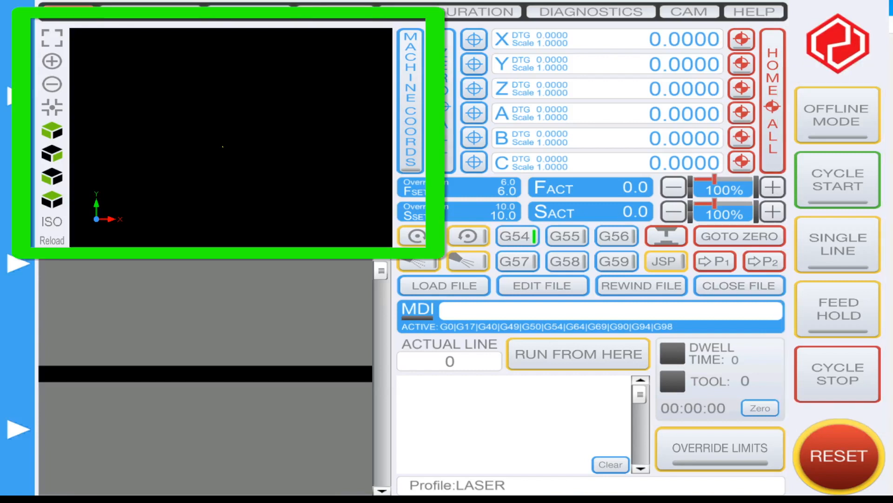
left_click(837, 180)
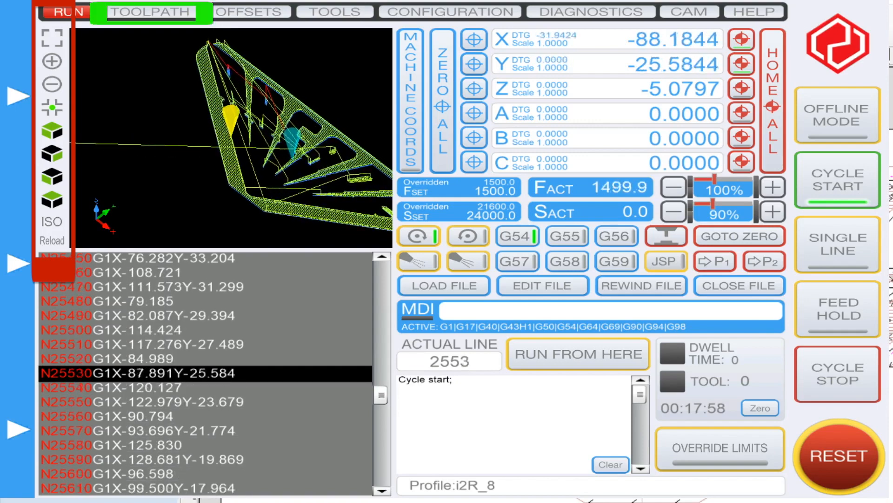
left_click(150, 11)
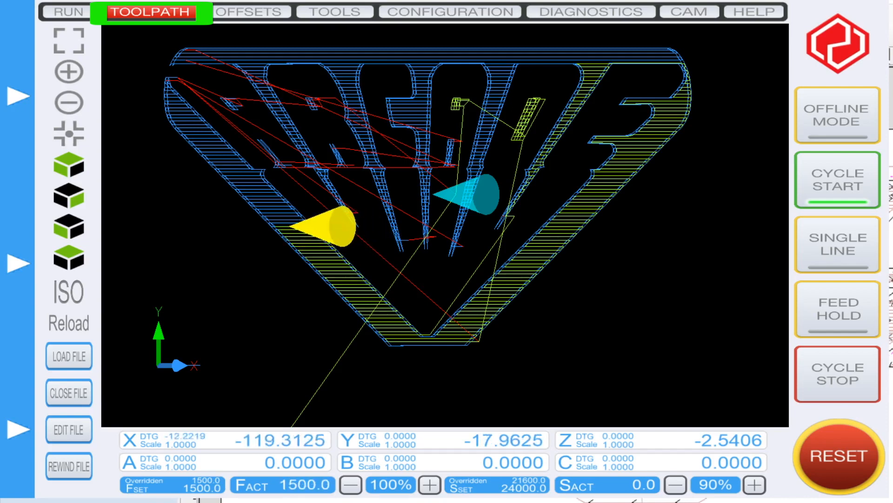
left_click(67, 11)
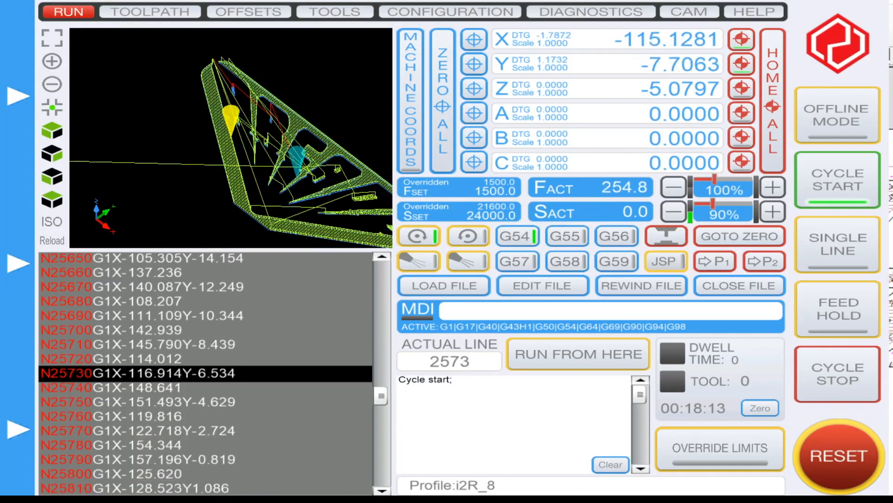